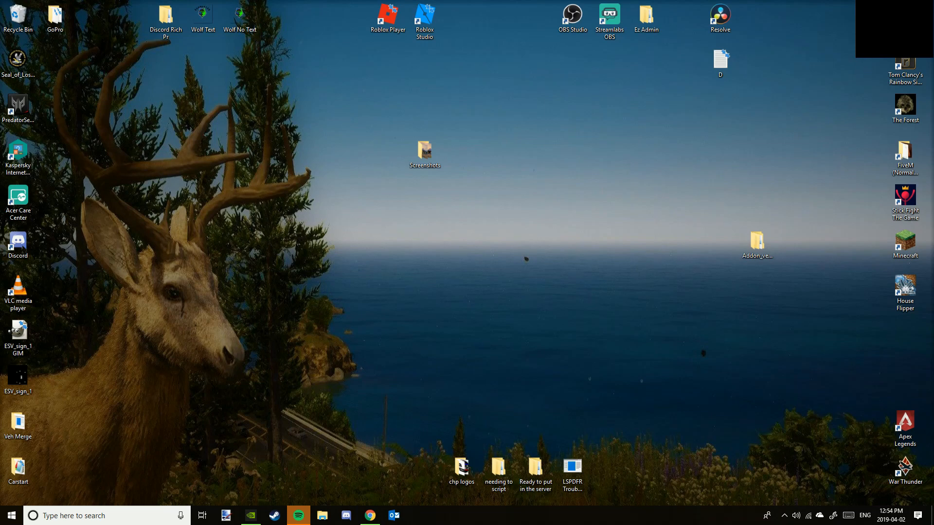
pyautogui.moveTo(554, 165)
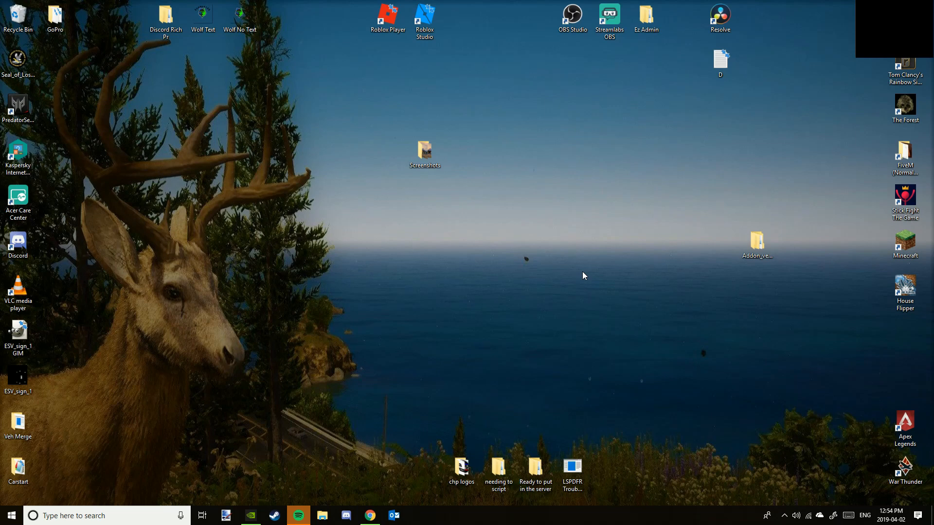
pyautogui.moveTo(564, 276)
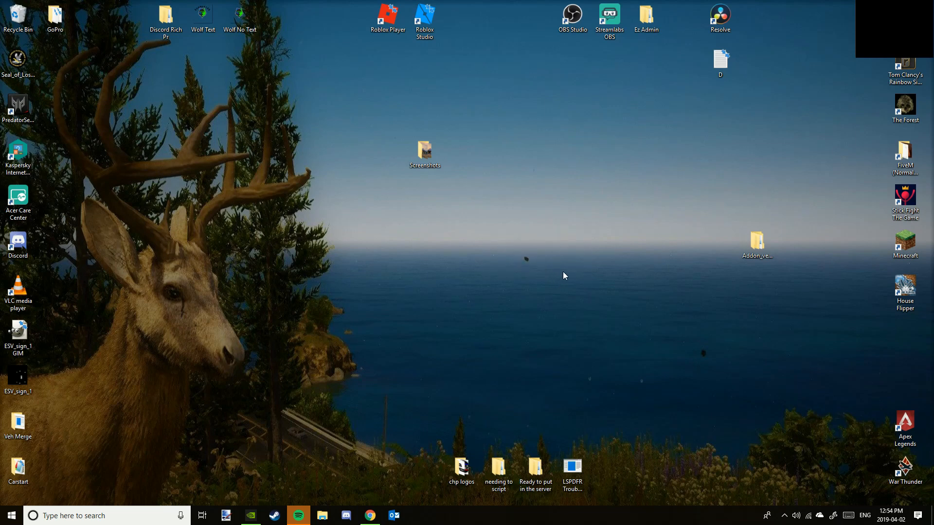
# Step: Launch GeForce Experience from the taskbar to show the Minecraft games library
pyautogui.click(249, 516)
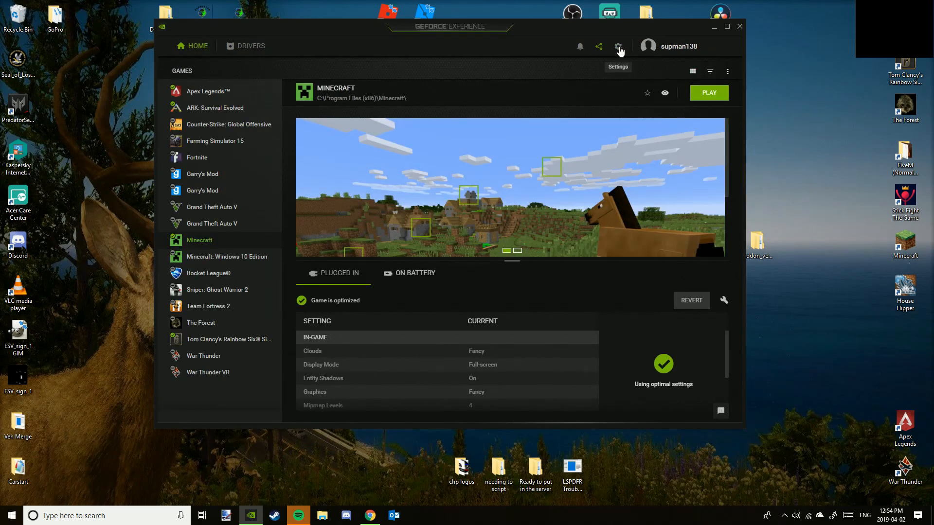
# Step: Open the In-Game Overlay settings list from the app's Settings page
pyautogui.click(618, 46)
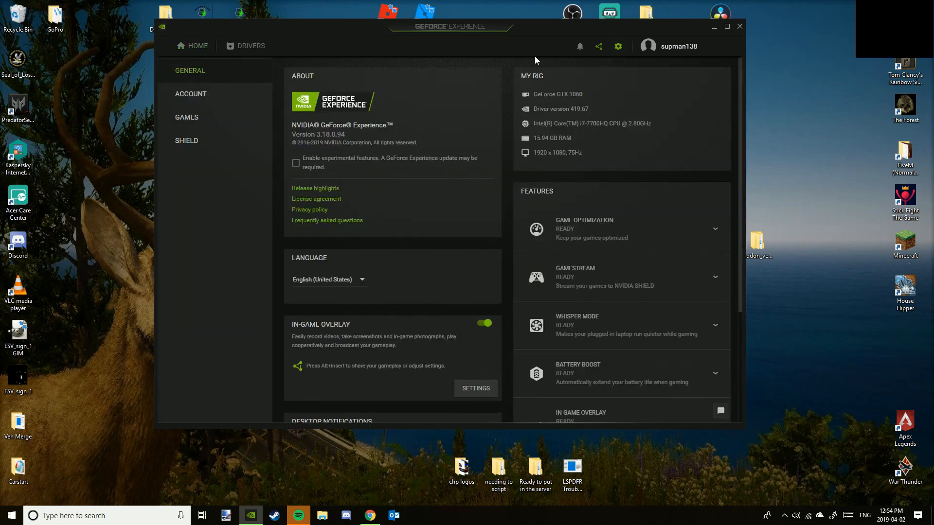
pyautogui.moveTo(486, 484)
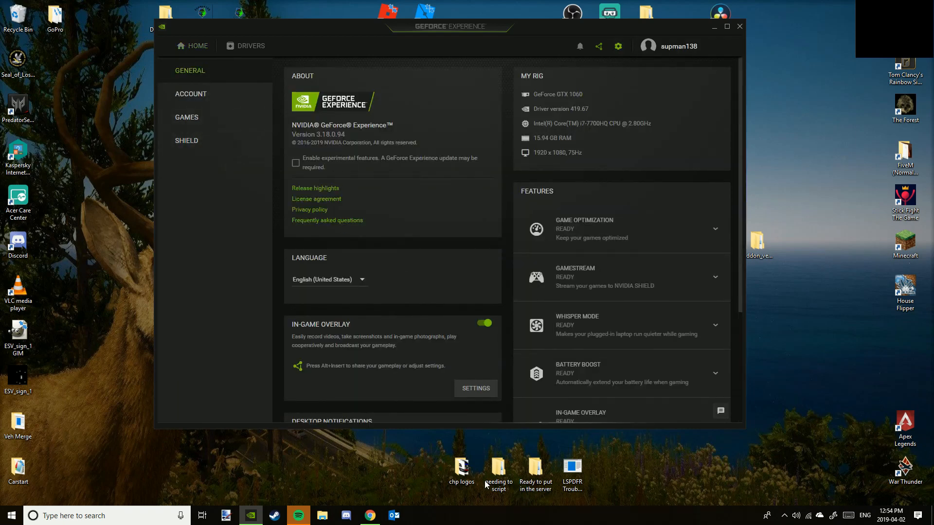
pyautogui.moveTo(424, 332)
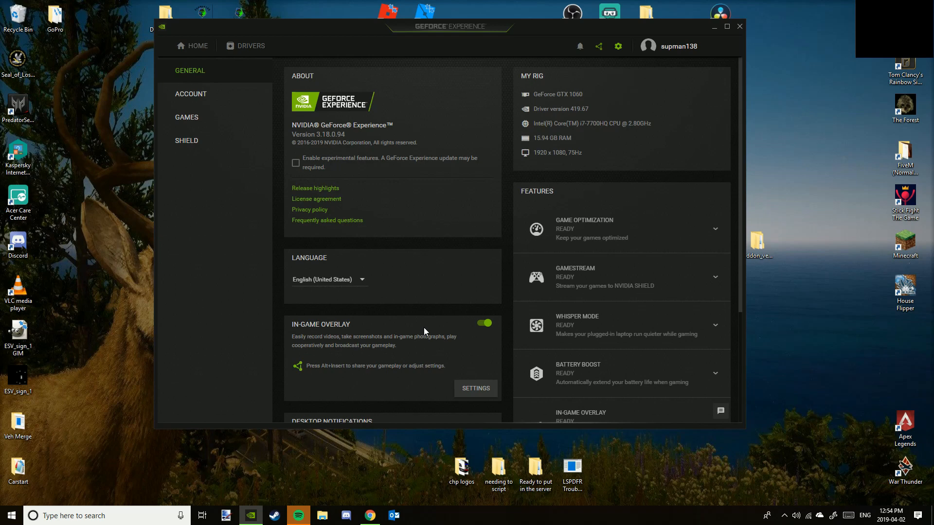
pyautogui.moveTo(483, 328)
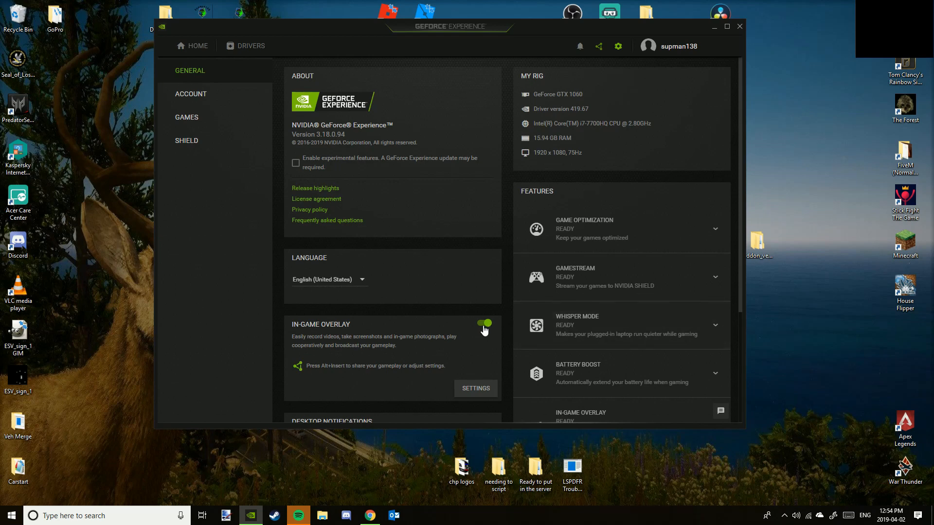
pyautogui.click(475, 388)
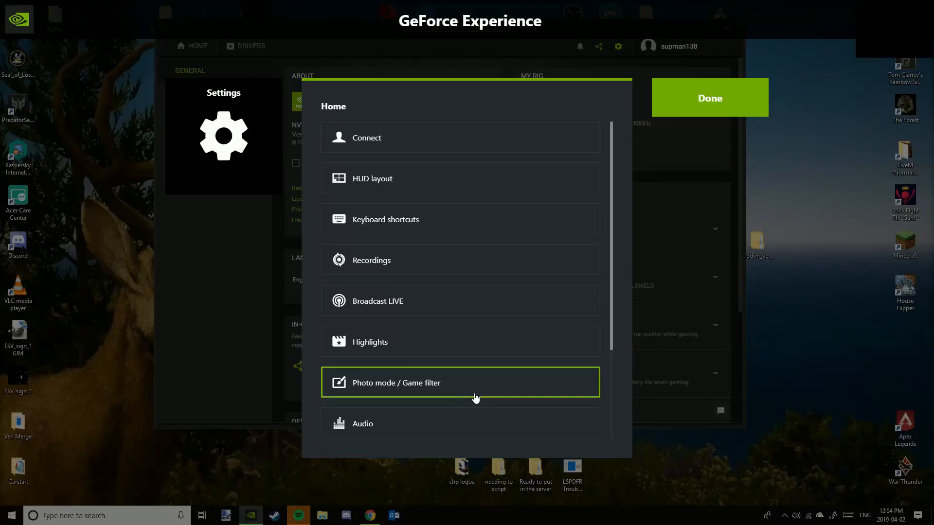
pyautogui.moveTo(422, 179)
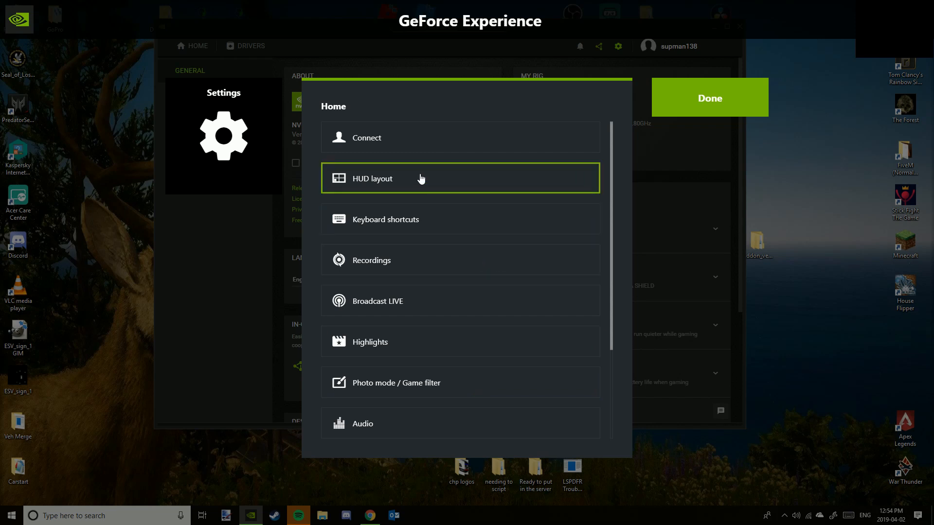
# Step: In HUD layout, preview the FPS counter and camera sizes, then set Camera to Off
pyautogui.click(460, 178)
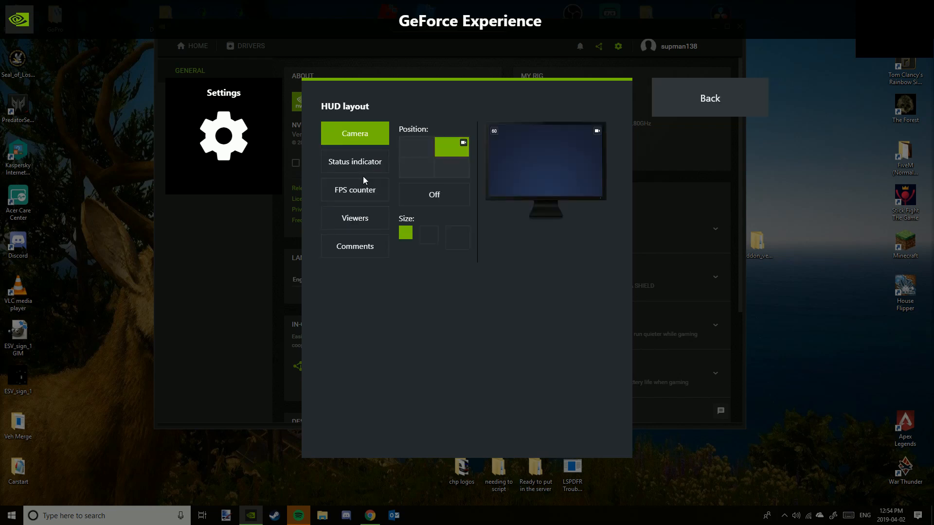
pyautogui.click(355, 190)
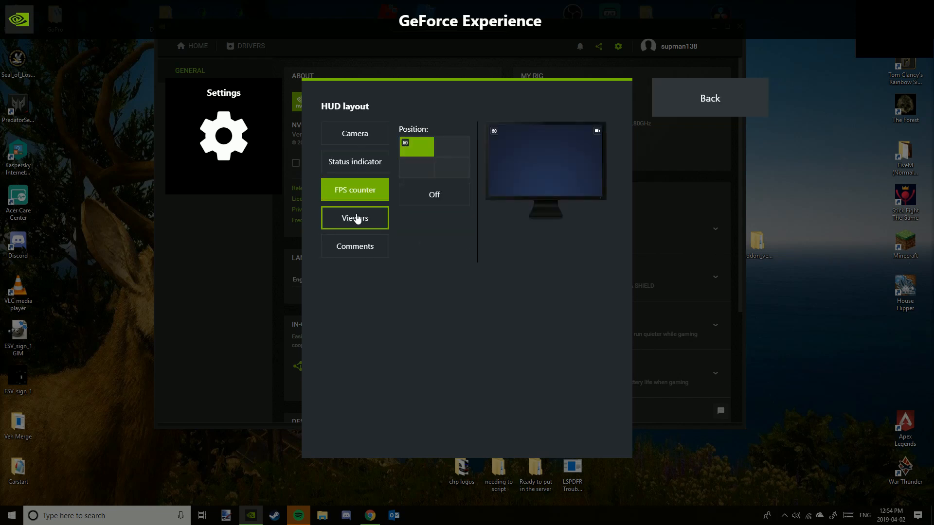
pyautogui.click(355, 133)
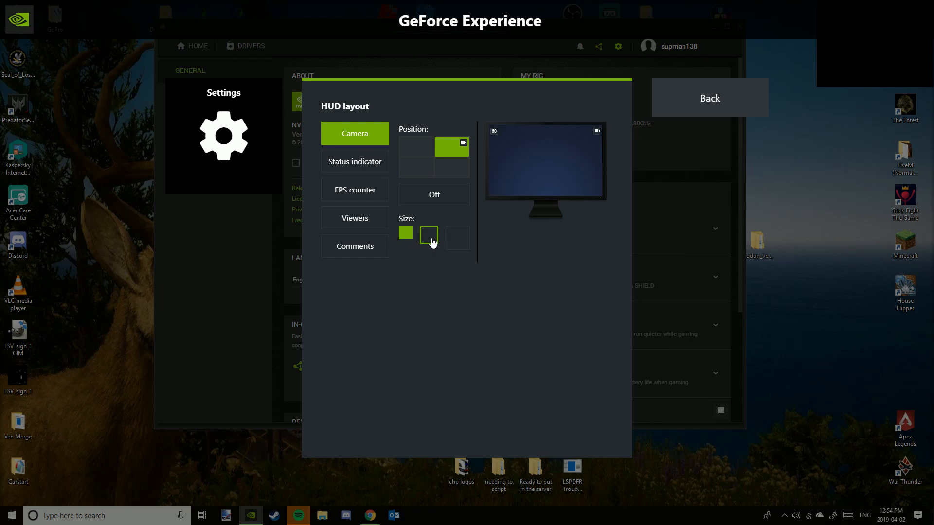
pyautogui.click(429, 234)
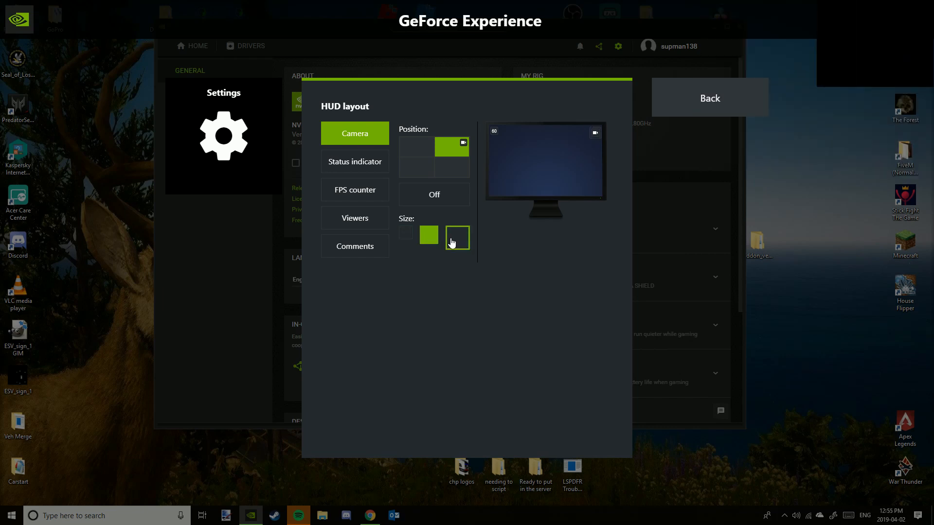
pyautogui.click(405, 233)
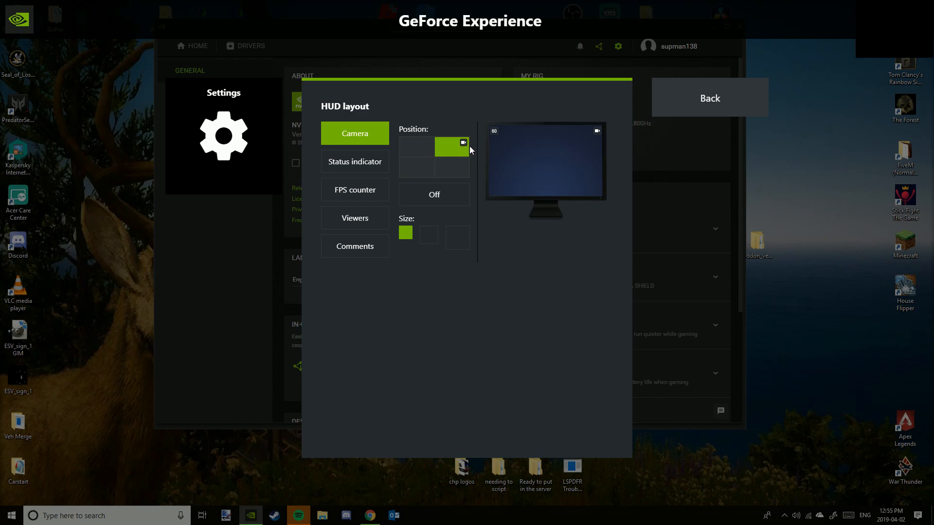
pyautogui.click(434, 195)
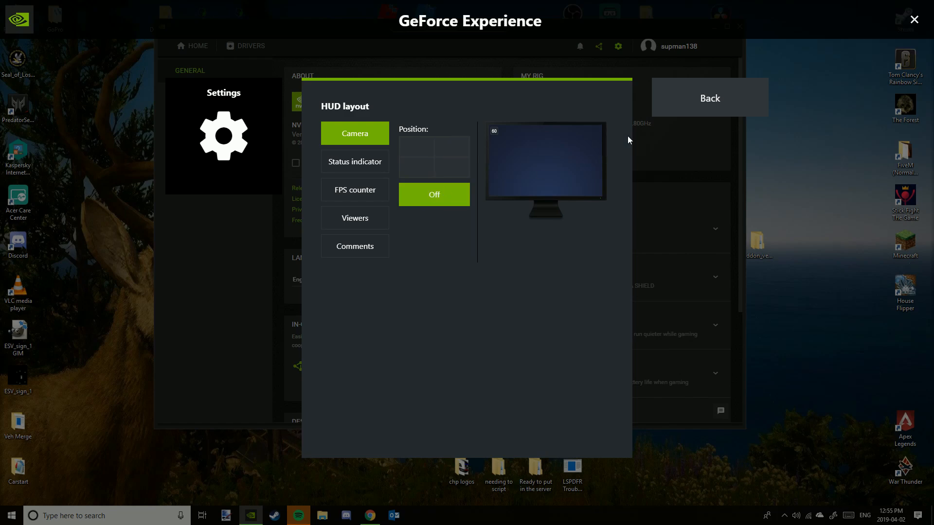
# Step: Leave HUD layout for the overlay Home list, then close it with Done
pyautogui.click(709, 98)
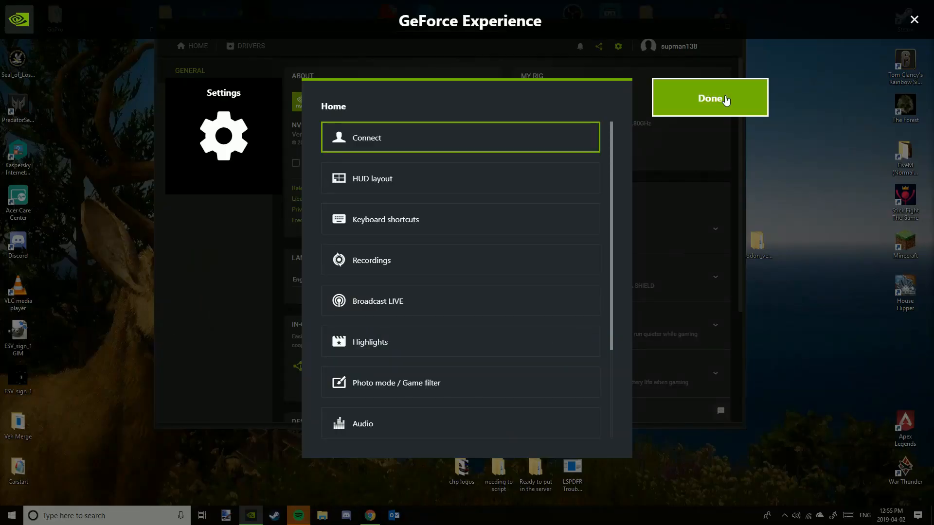
pyautogui.click(709, 98)
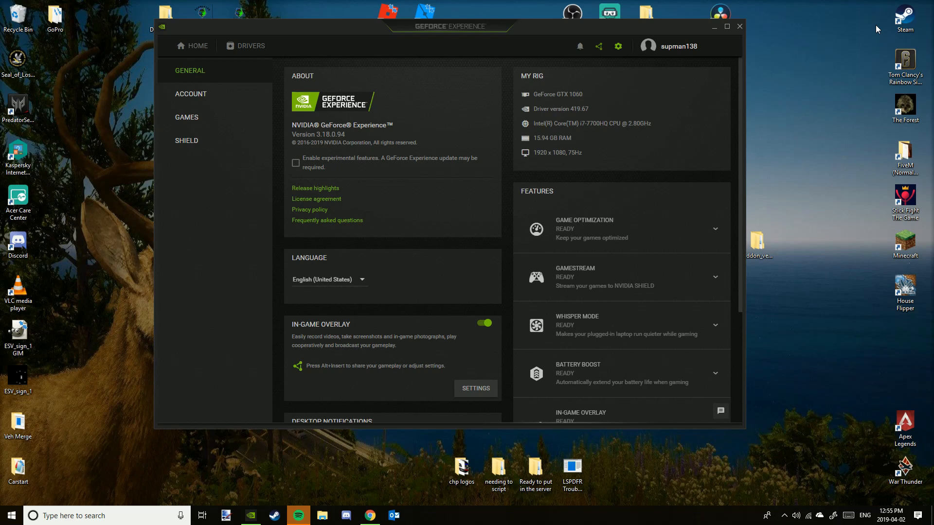
pyautogui.moveTo(354, 416)
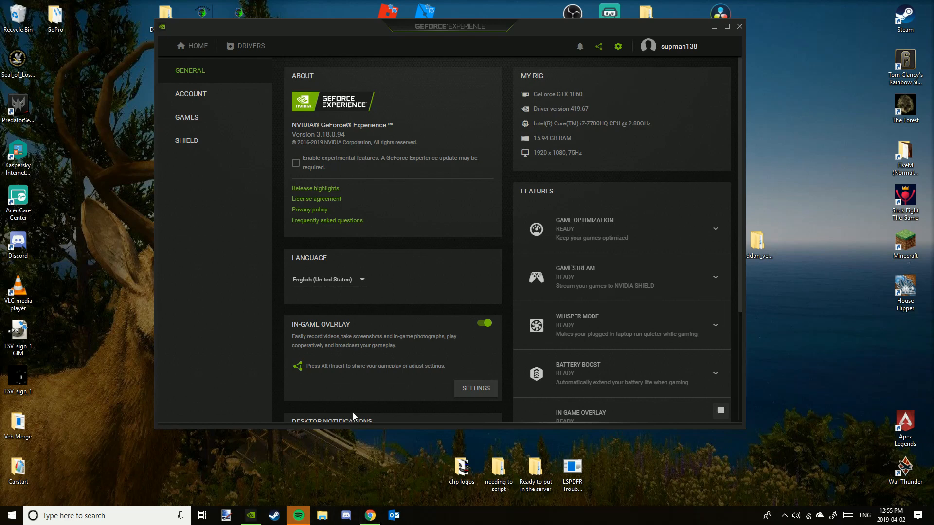
pyautogui.moveTo(800, 427)
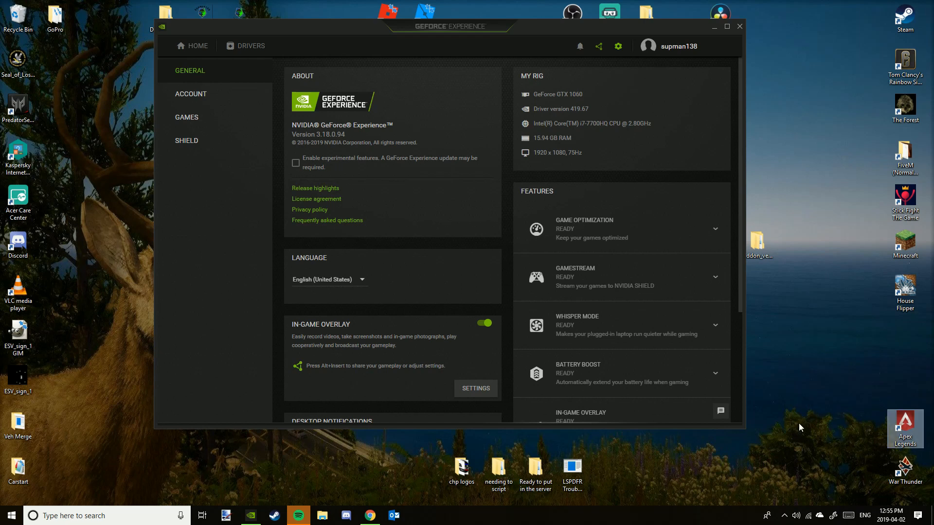